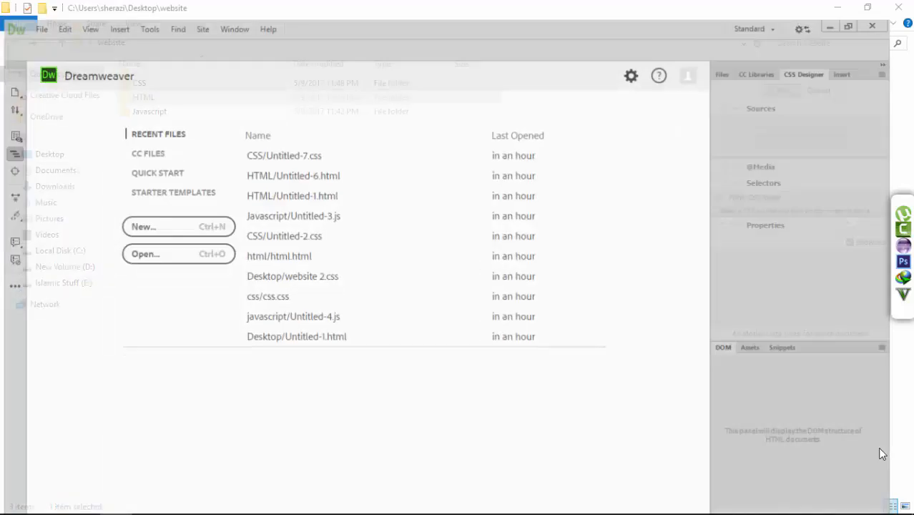
Create a new blank HTML document
{"action": "left_click", "coordinate": [39, 8]}
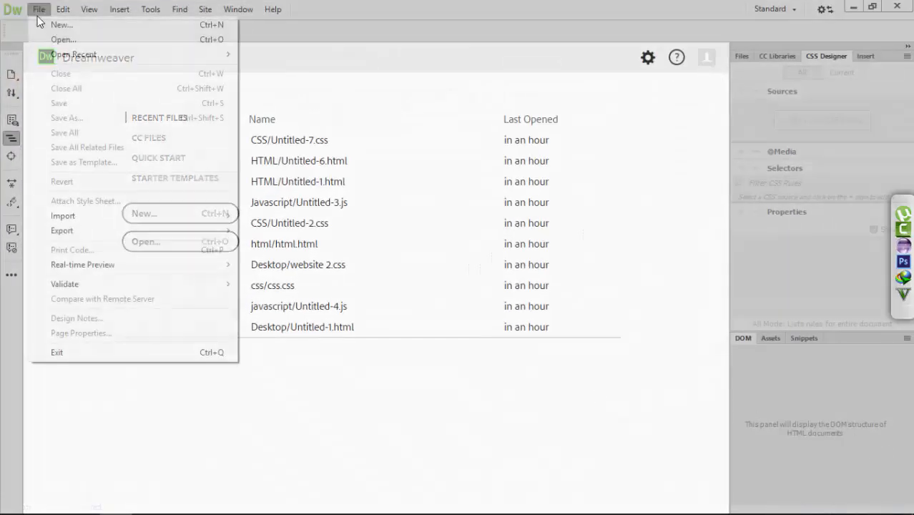
{"action": "left_click", "coordinate": [62, 24]}
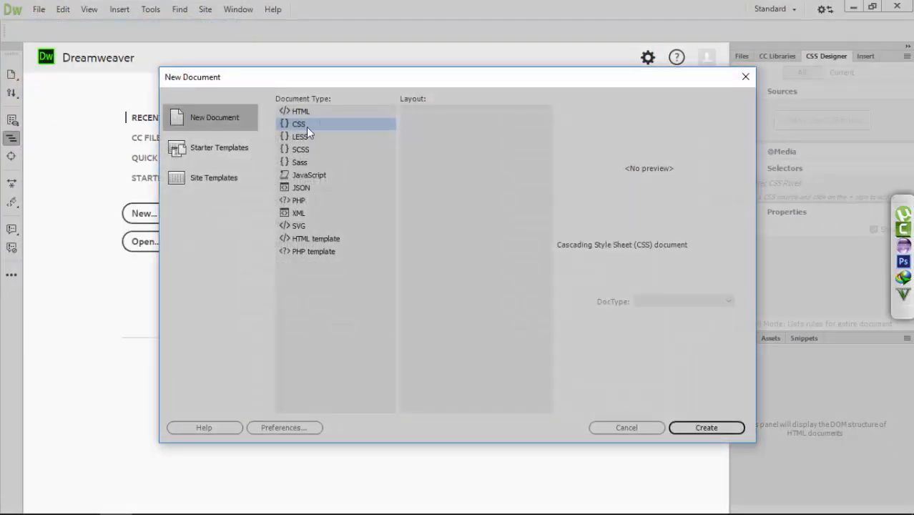
{"action": "left_click", "coordinate": [706, 426]}
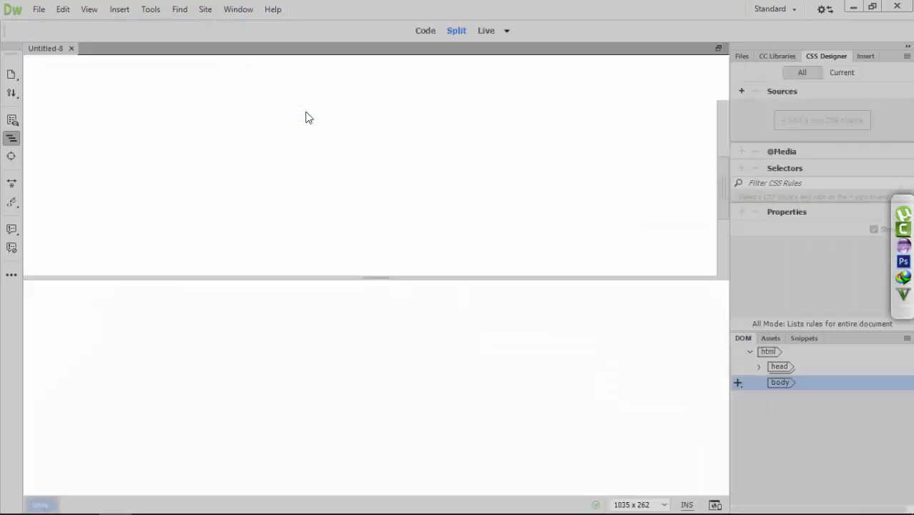
Save the page as Untitled-8.html in the website's HTML folder
{"action": "left_click", "coordinate": [39, 9]}
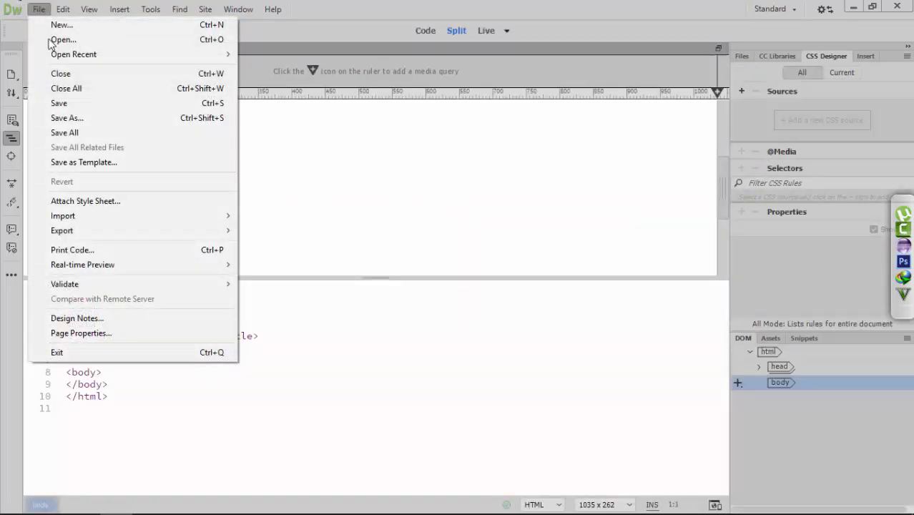
{"action": "left_click", "coordinate": [65, 118]}
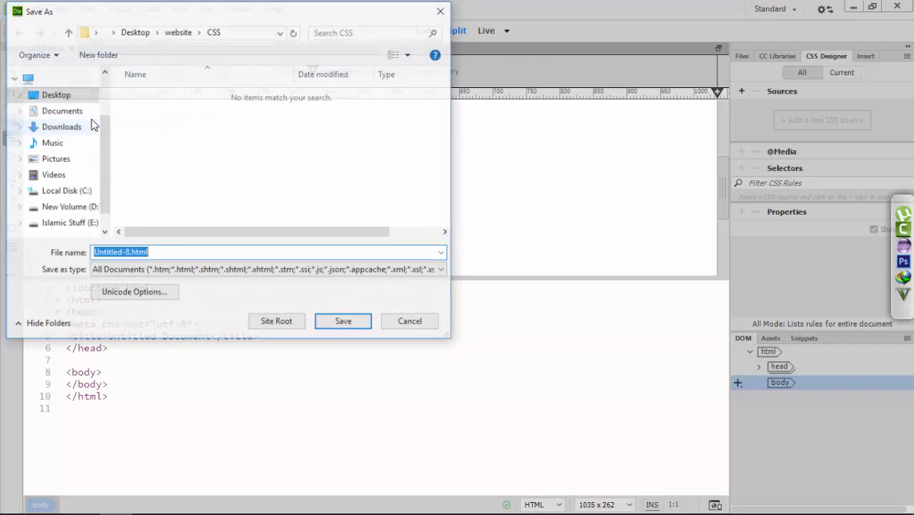
{"action": "left_click", "coordinate": [69, 32]}
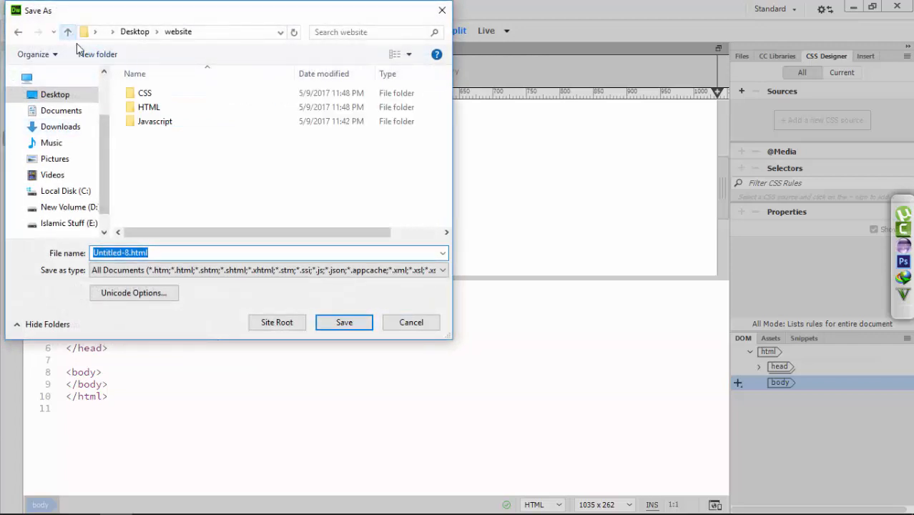
{"action": "double_click", "coordinate": [149, 106]}
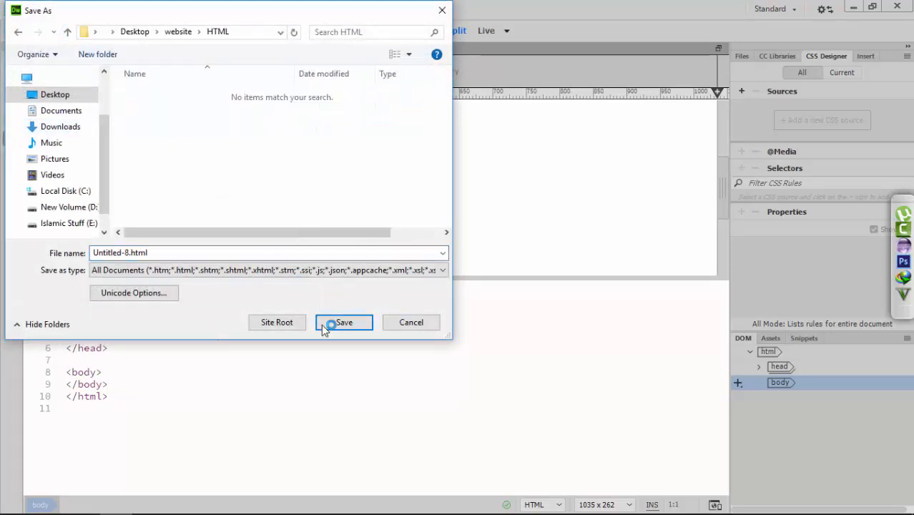
{"action": "left_click", "coordinate": [343, 321]}
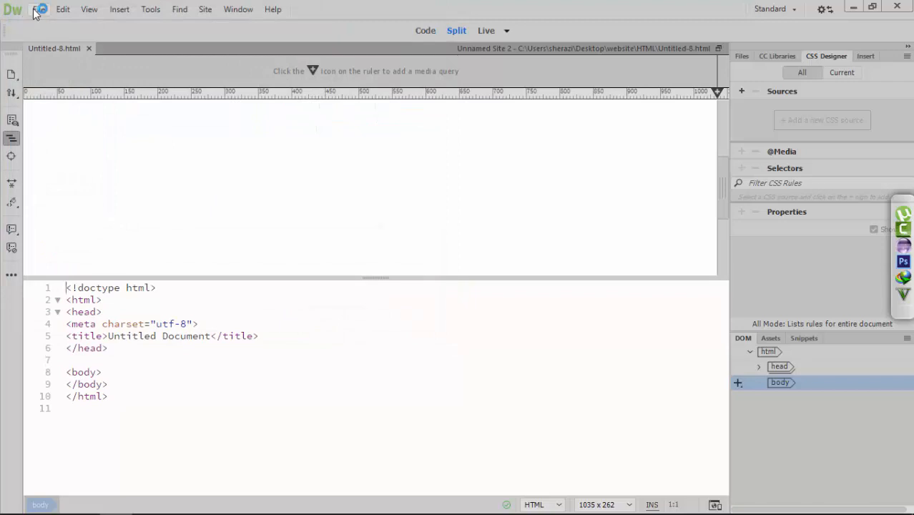
Create a new CSS document and save it as Untitled-9.css in the website's CSS folder
{"action": "left_click", "coordinate": [38, 9]}
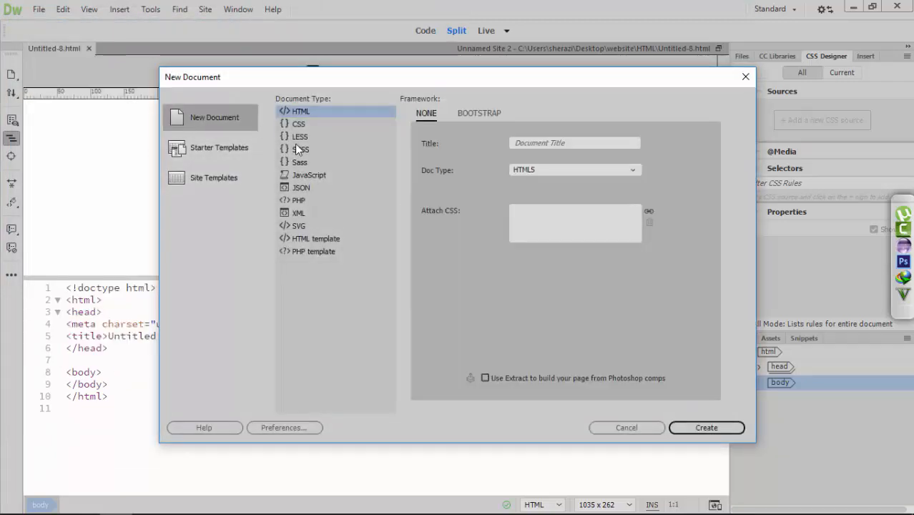
{"action": "left_click", "coordinate": [706, 426]}
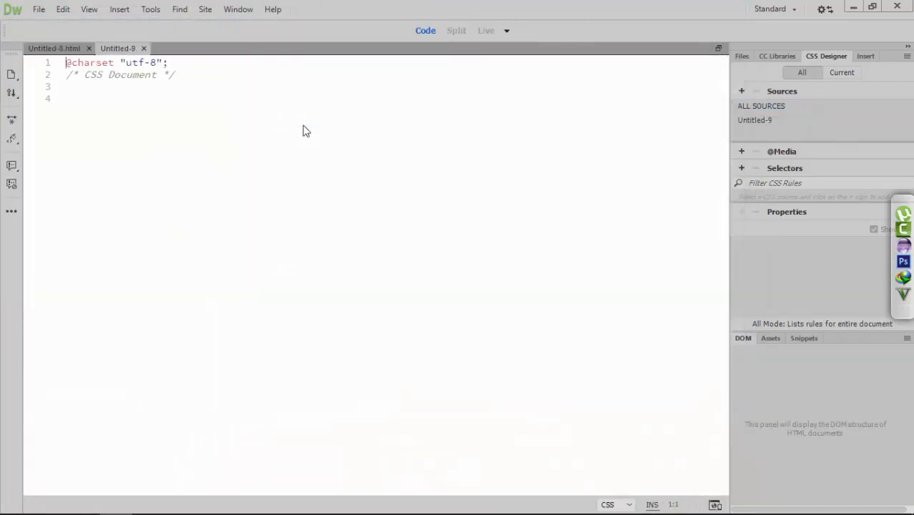
{"action": "left_click", "coordinate": [39, 9]}
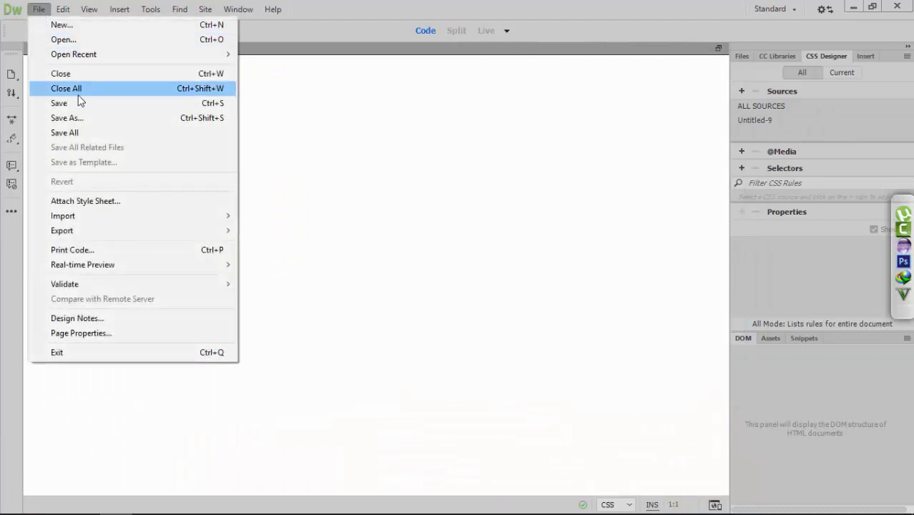
{"action": "left_click", "coordinate": [66, 118]}
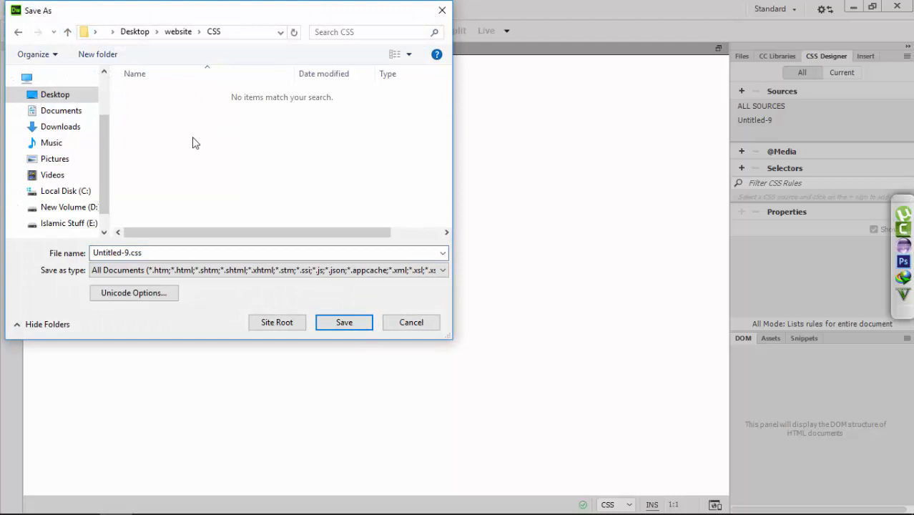
{"action": "left_click", "coordinate": [344, 322]}
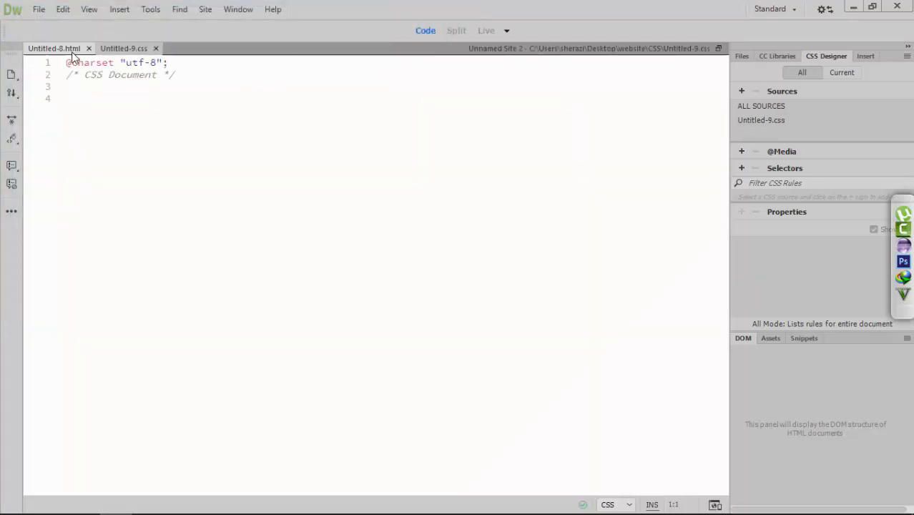
{"action": "mouse_move", "coordinate": [54, 48]}
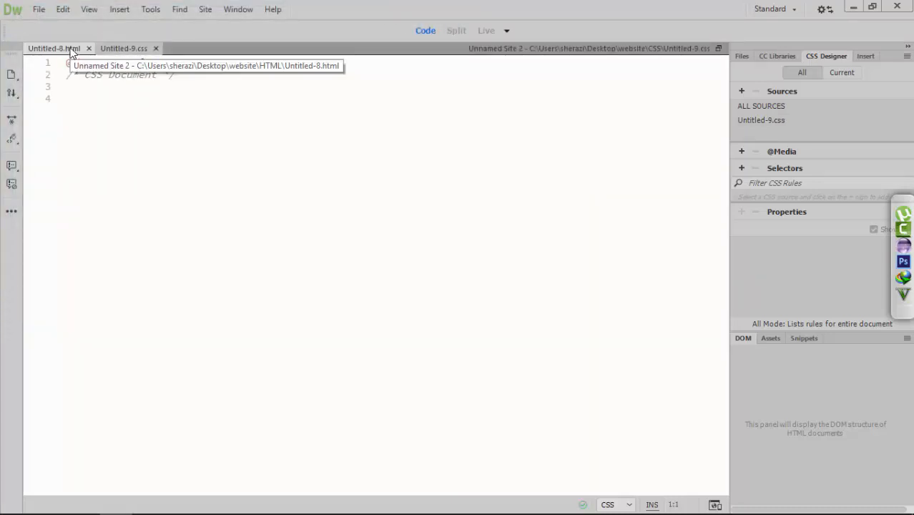
From Untitled-8.html, attach Untitled-9.css from the CSS folder as an existing stylesheet
{"action": "left_click", "coordinate": [457, 30]}
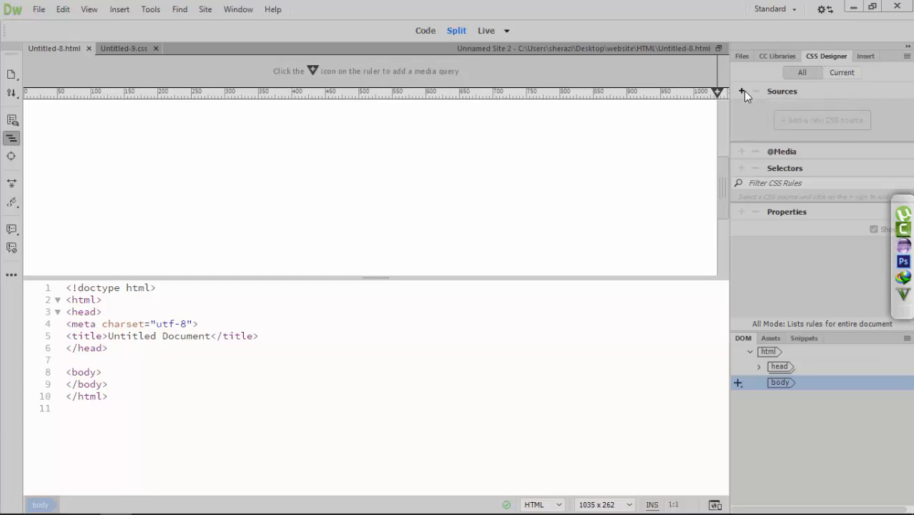
{"action": "left_click", "coordinate": [741, 91]}
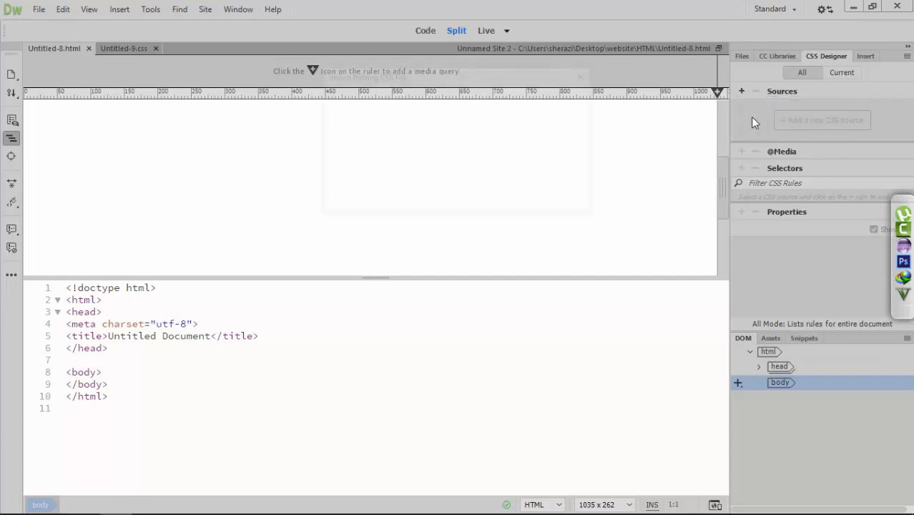
{"action": "left_click", "coordinate": [821, 121]}
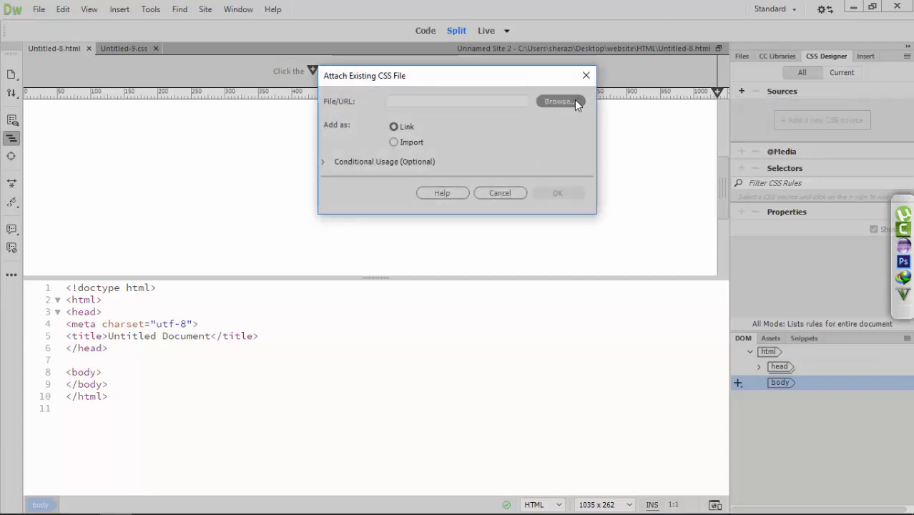
{"action": "left_click", "coordinate": [561, 100]}
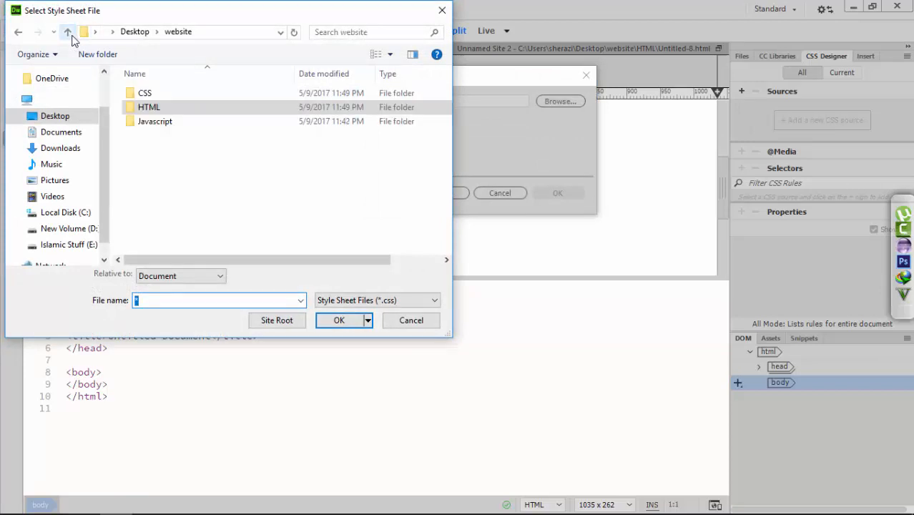
{"action": "double_click", "coordinate": [144, 92]}
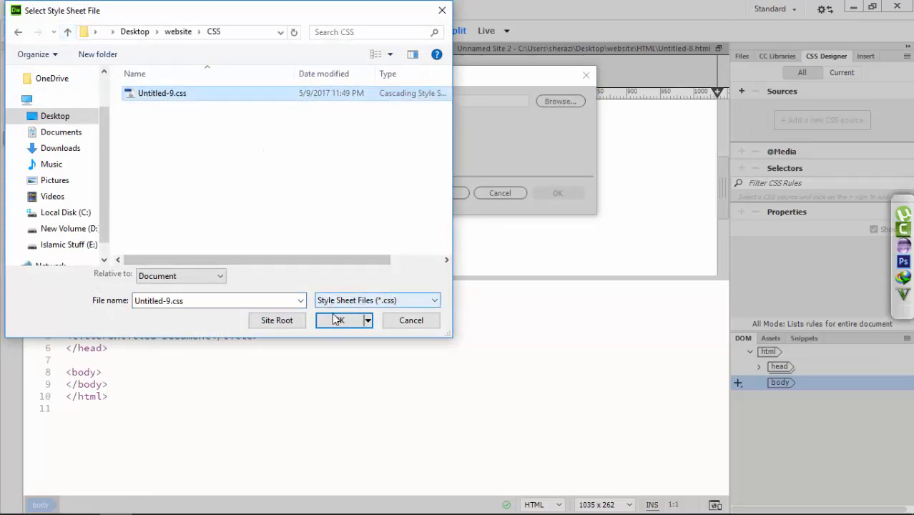
{"action": "left_click", "coordinate": [338, 320]}
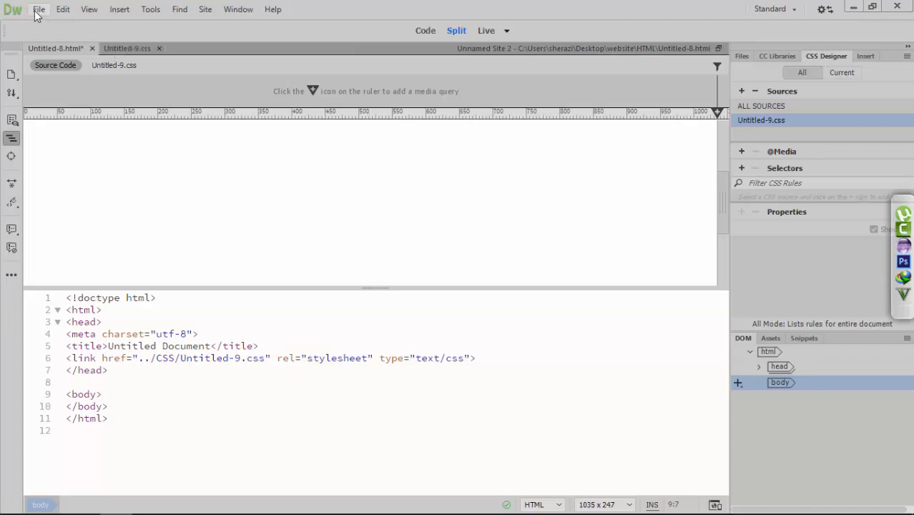
Create a new JavaScript document
{"action": "left_click", "coordinate": [39, 9]}
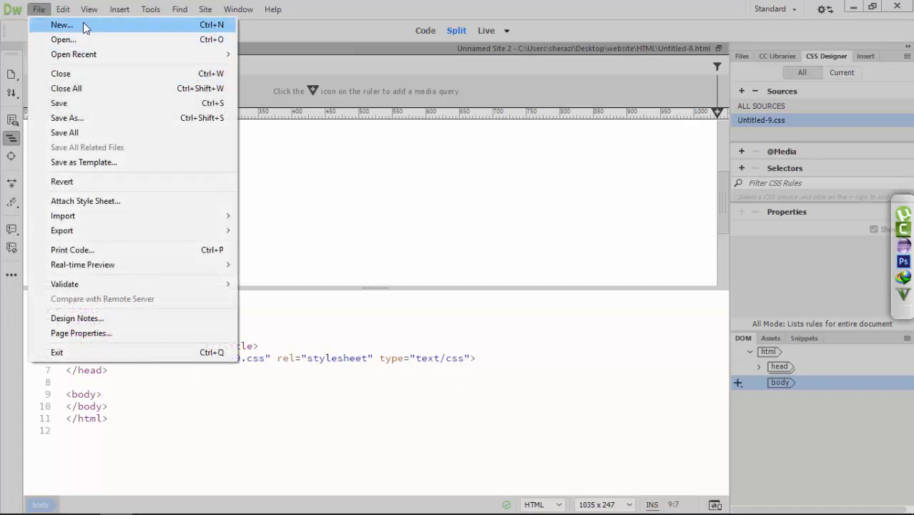
{"action": "left_click", "coordinate": [62, 26]}
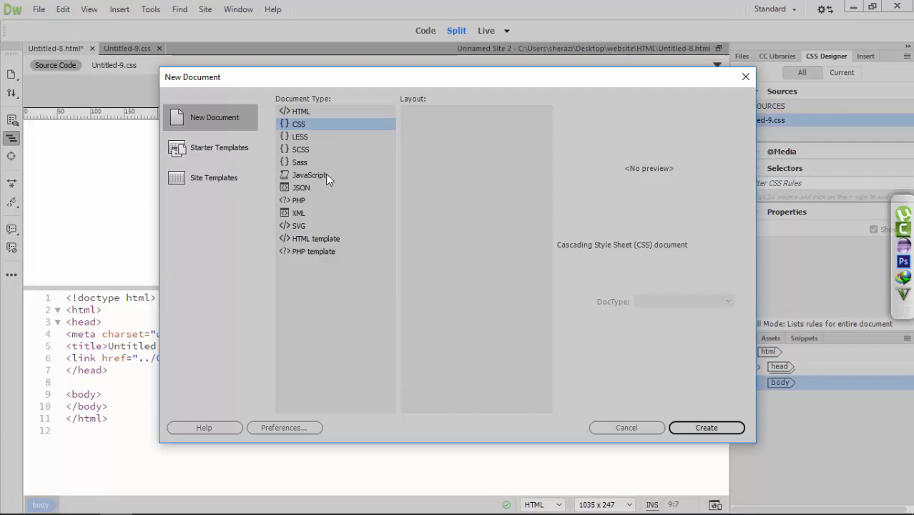
{"action": "left_click", "coordinate": [705, 426]}
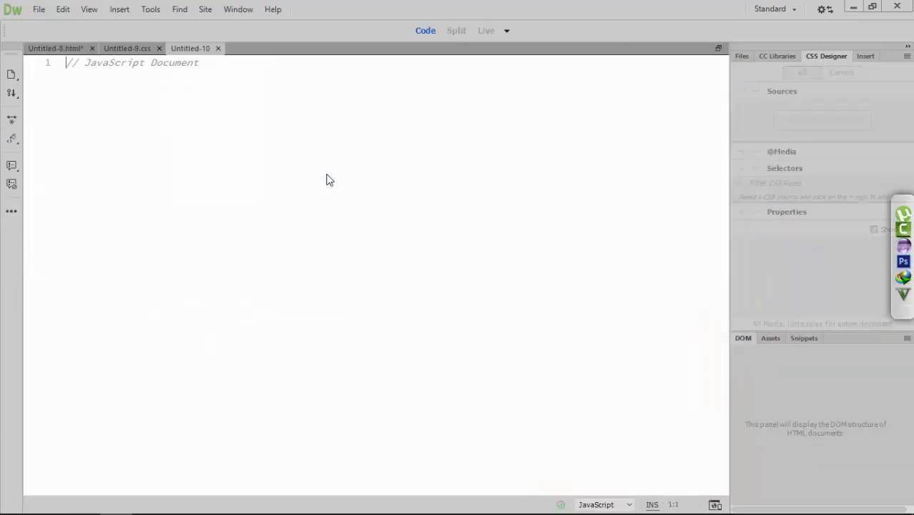
Save it as Untitled-10.js in the Javascript folder and return to the HTML page
{"action": "left_click", "coordinate": [39, 8]}
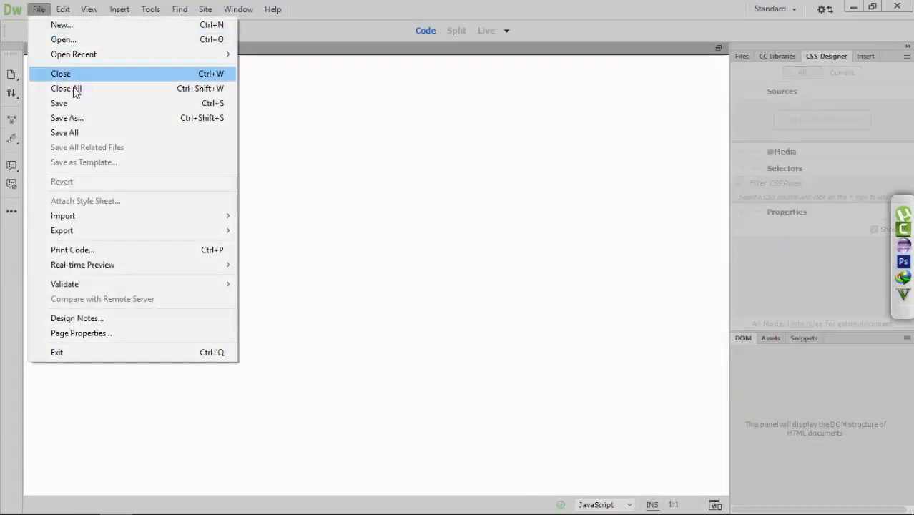
{"action": "left_click", "coordinate": [66, 117]}
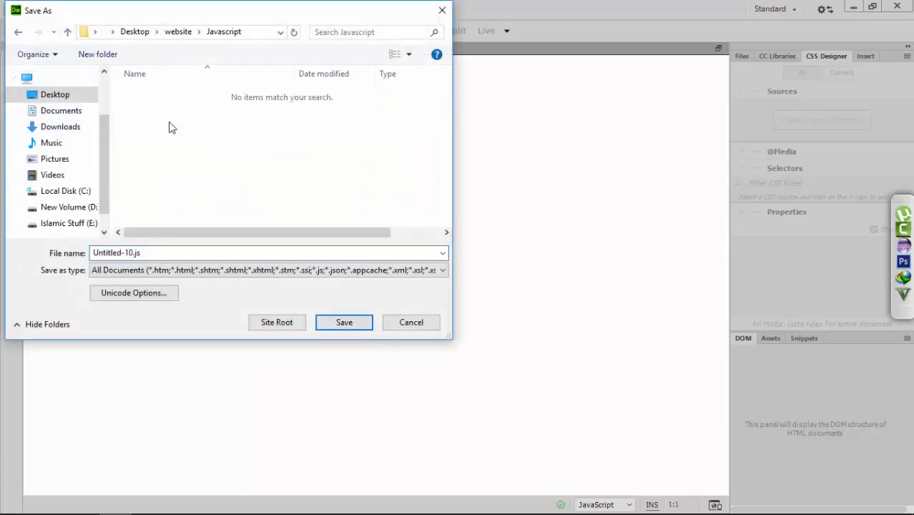
{"action": "left_click", "coordinate": [344, 322]}
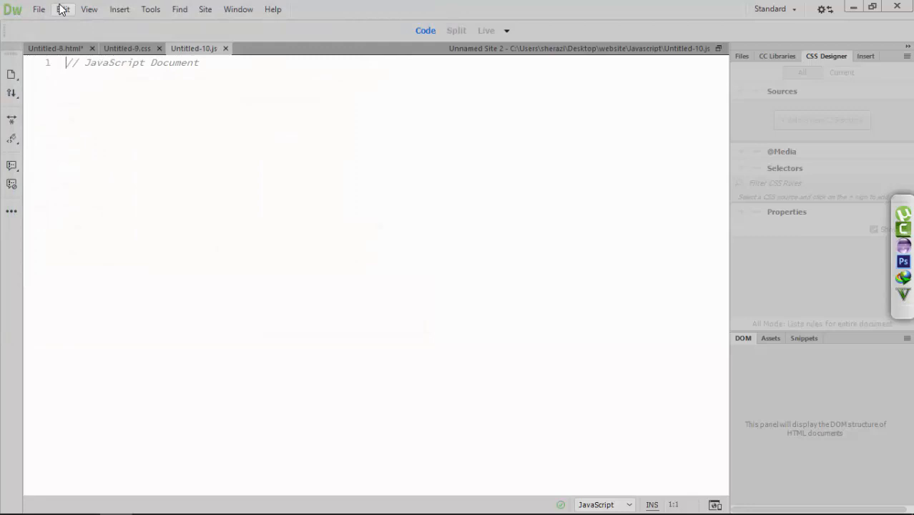
{"action": "left_click", "coordinate": [54, 49]}
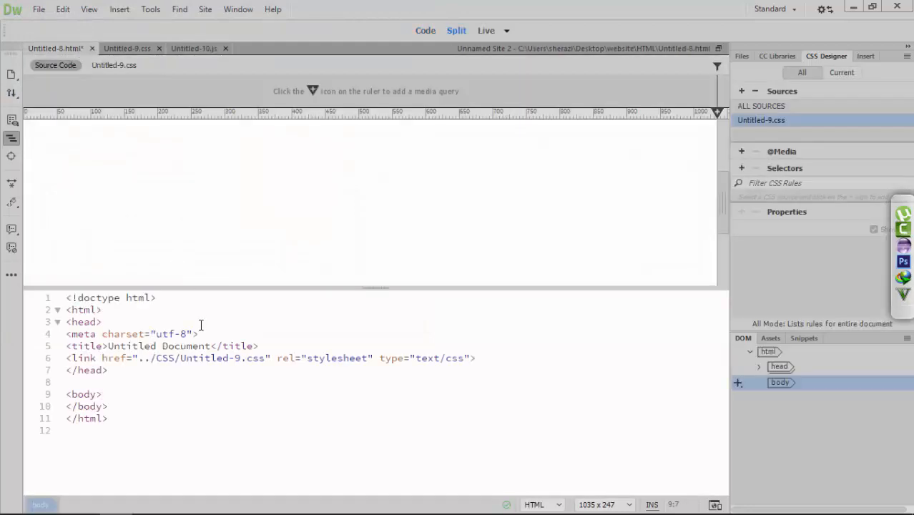
Below the stylesheet link, add a script tag with src pointing to Javascript/Untitled-10.js
{"action": "left_click", "coordinate": [475, 358]}
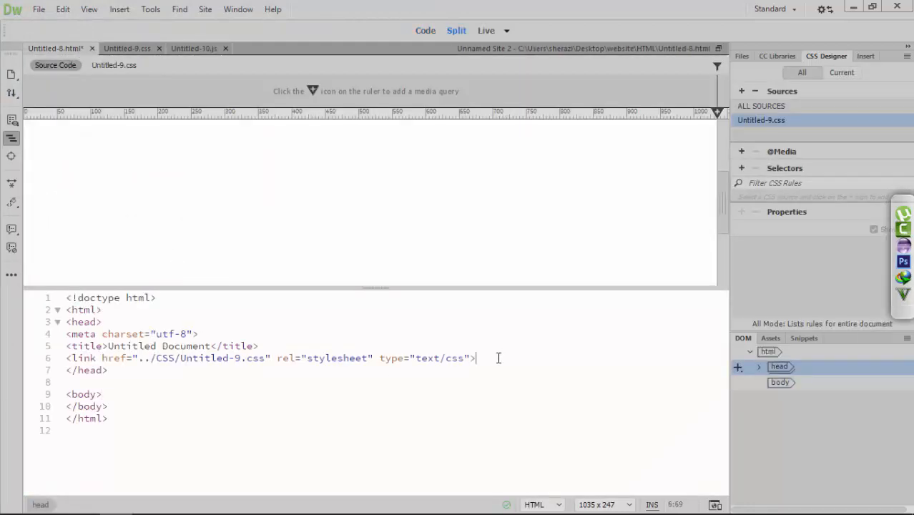
{"action": "key", "text": "enter"}
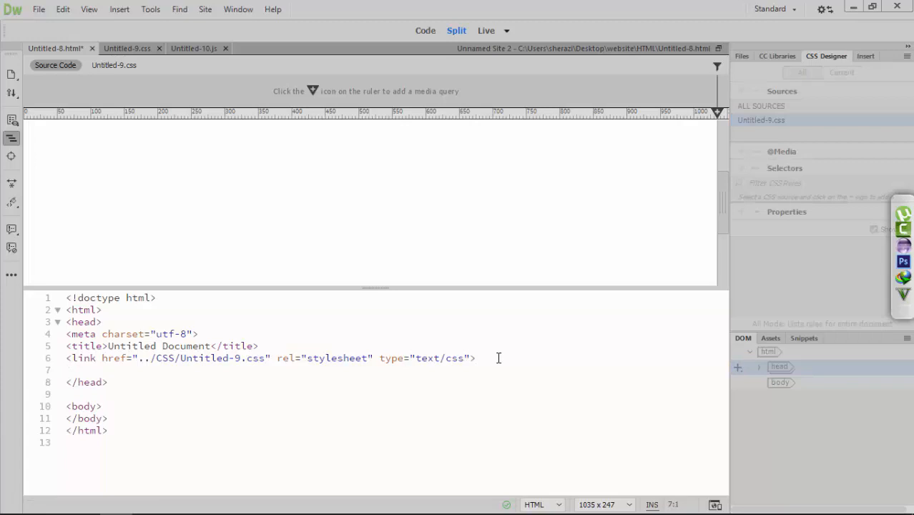
{"action": "type", "text": "<"}
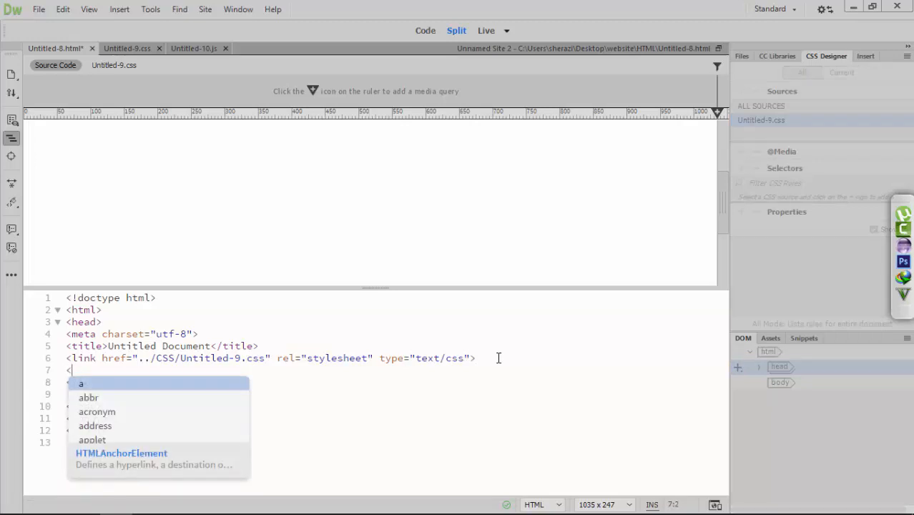
{"action": "type", "text": "script src=\""}
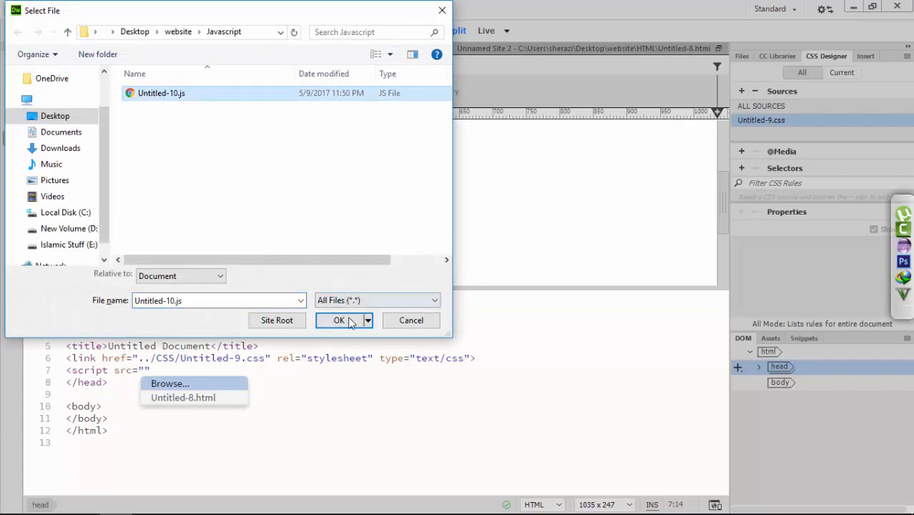
{"action": "left_click", "coordinate": [339, 320]}
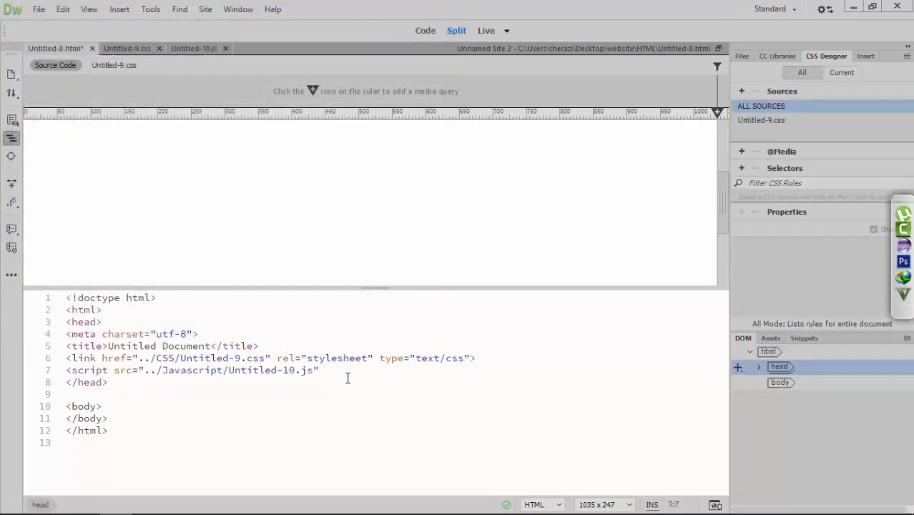
Give the script tag type="text/javascript"
{"action": "type", "text": "ty"}
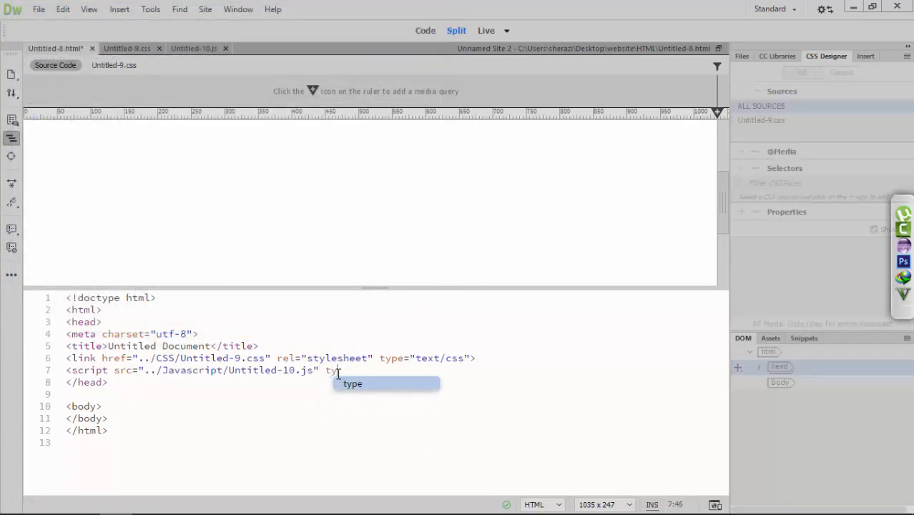
{"action": "type", "text": "=\""}
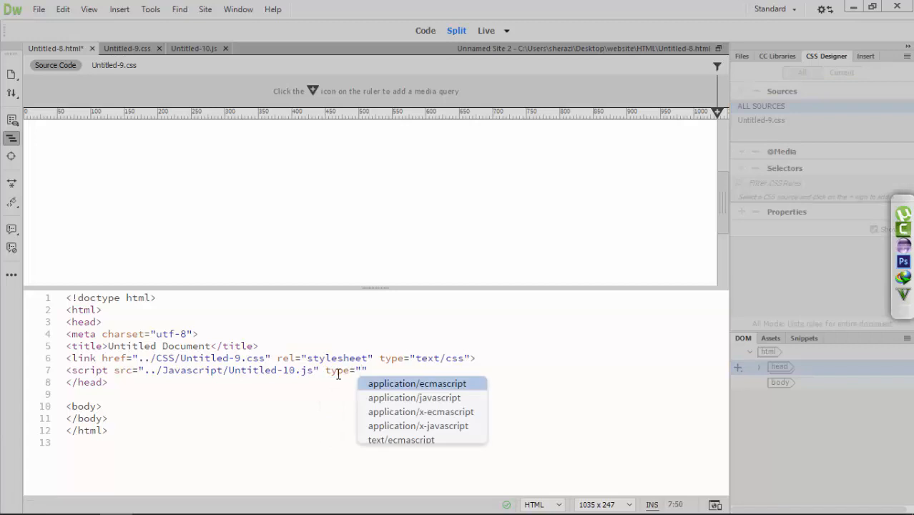
{"action": "type", "text": "te"}
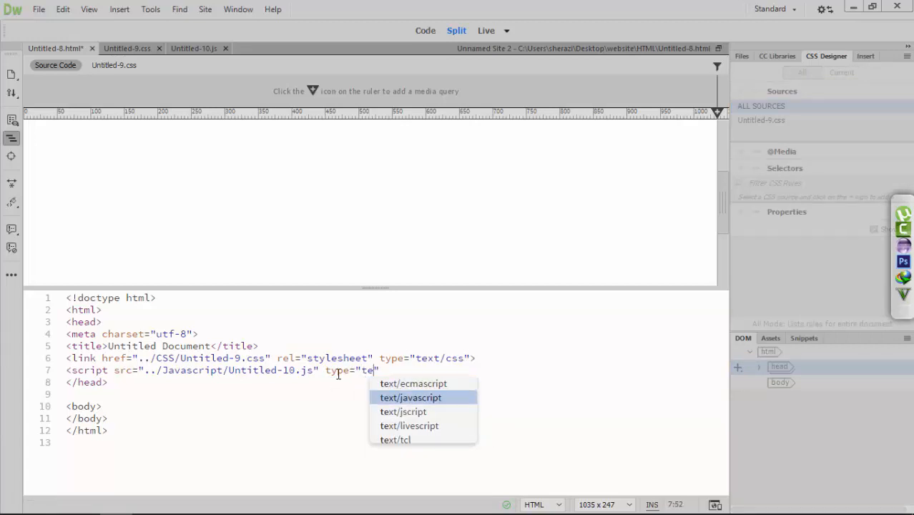
{"action": "left_click", "coordinate": [411, 397]}
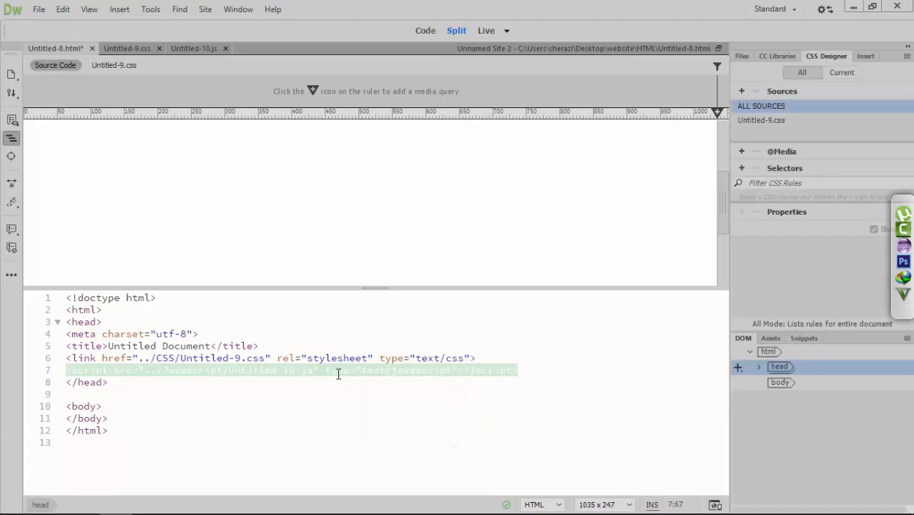